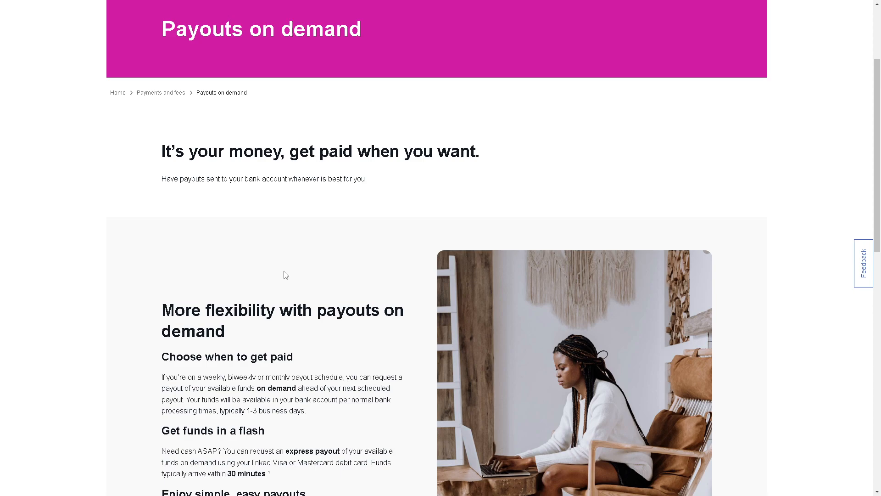
- Go from the sign-in page to the personal account registration form
scroll("down", 3)
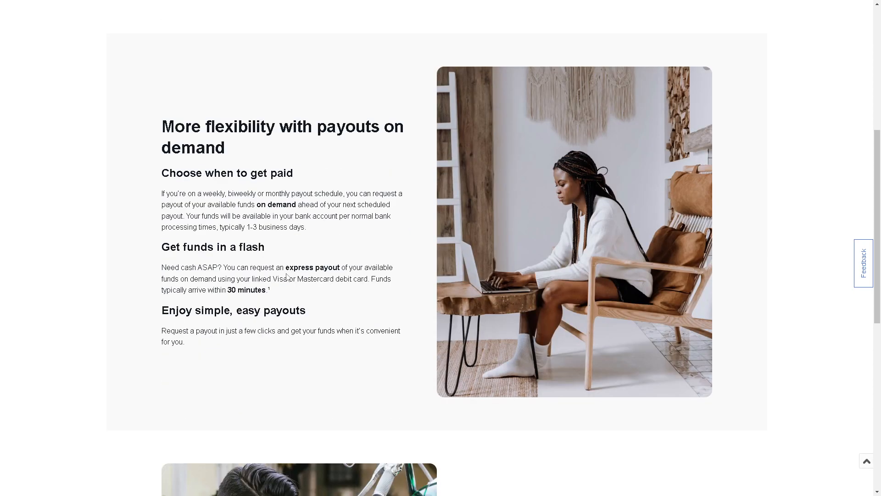
scroll("down", 3)
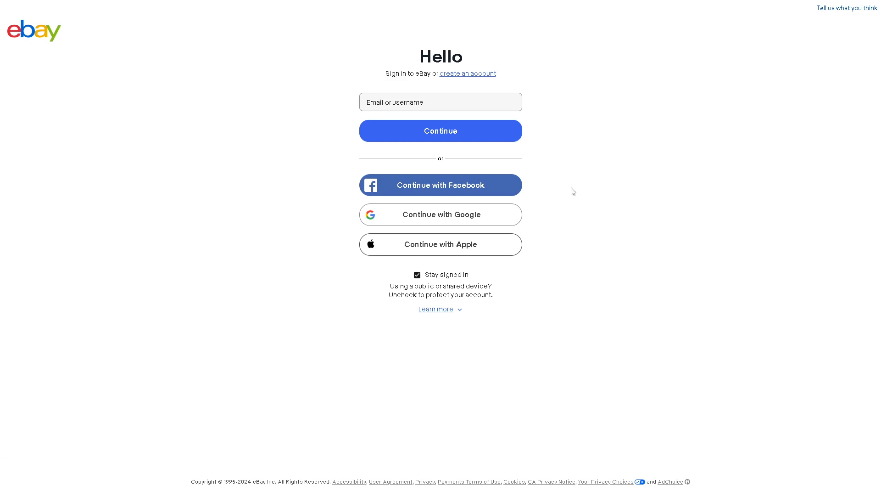
mouse_move(513, 89)
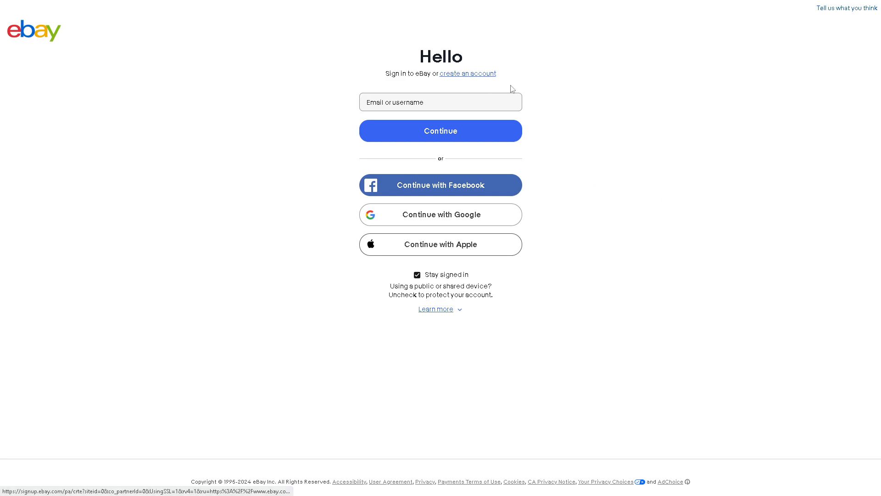
left_click(467, 74)
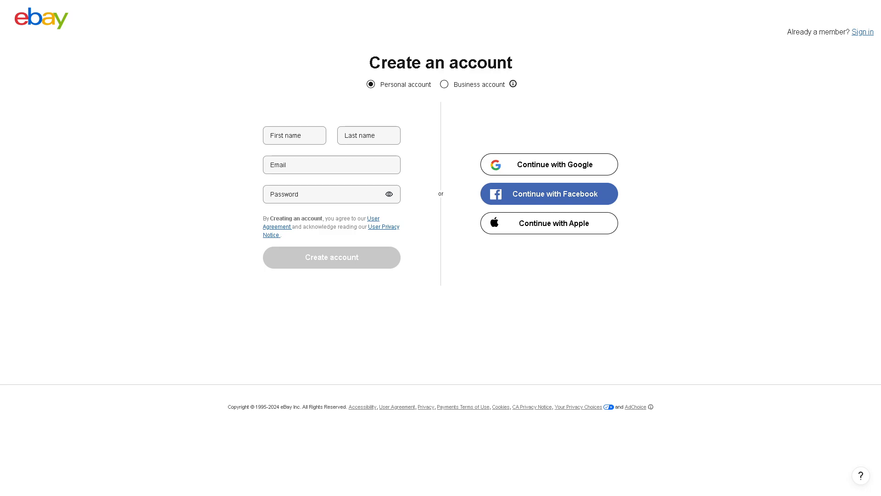
mouse_move(247, 214)
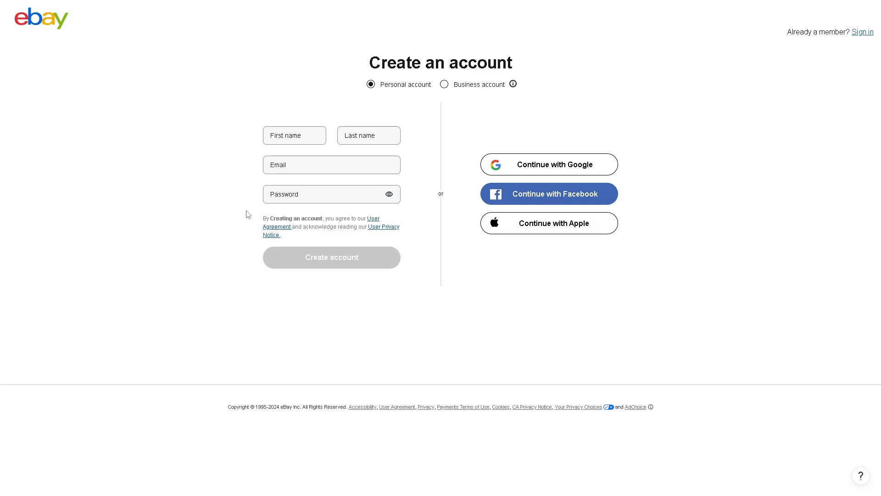
left_click(331, 165)
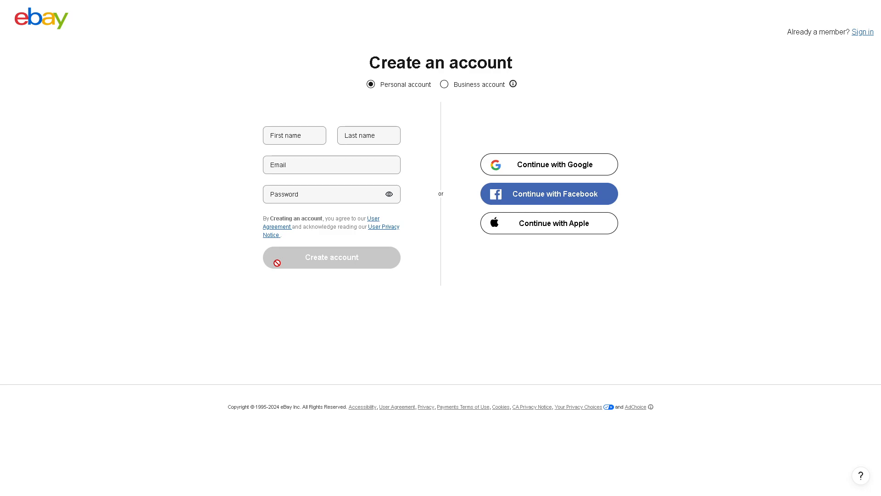
mouse_move(448, 210)
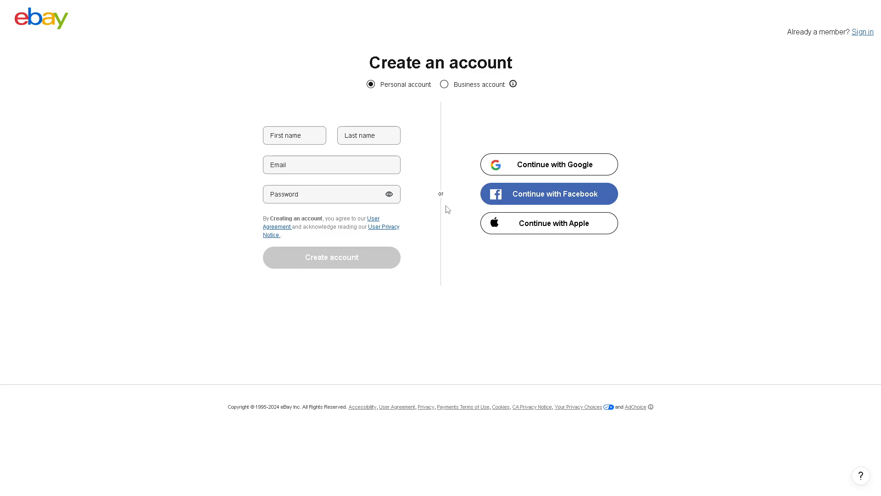
mouse_move(523, 169)
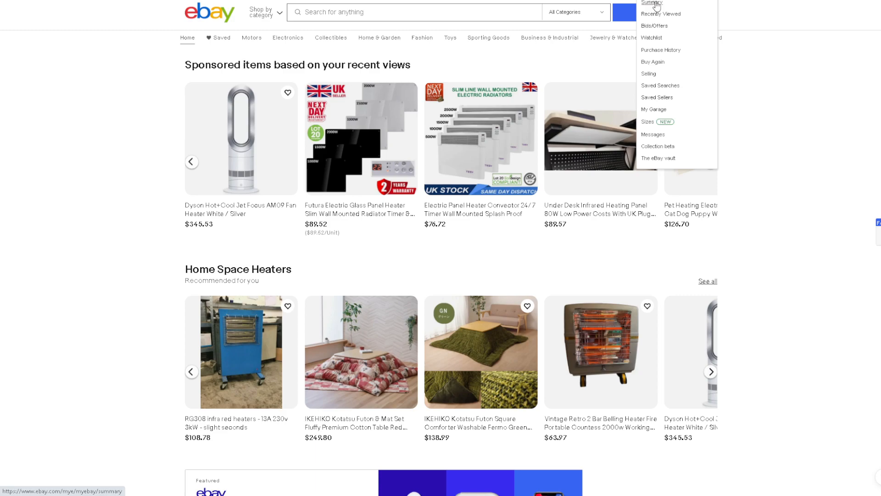
- Go to the My eBay activity summary page
left_click(650, 4)
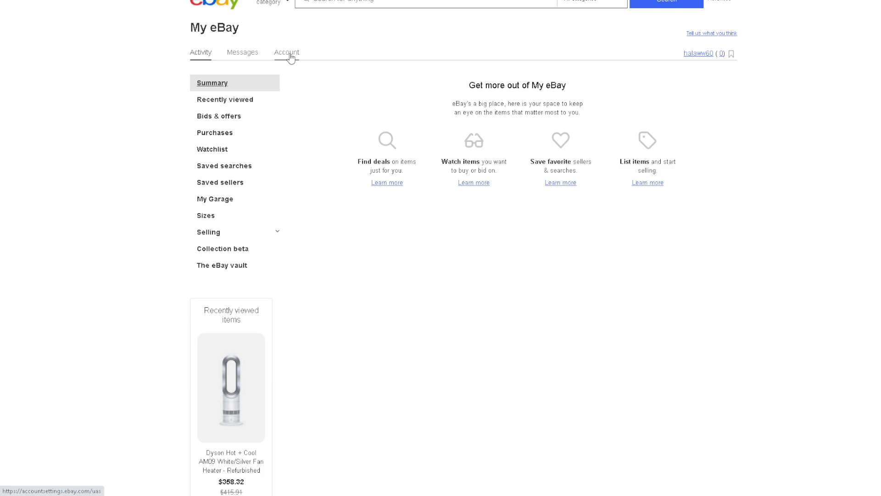
- Go to My eBay account settings and into Payments under Payment Information
left_click(286, 52)
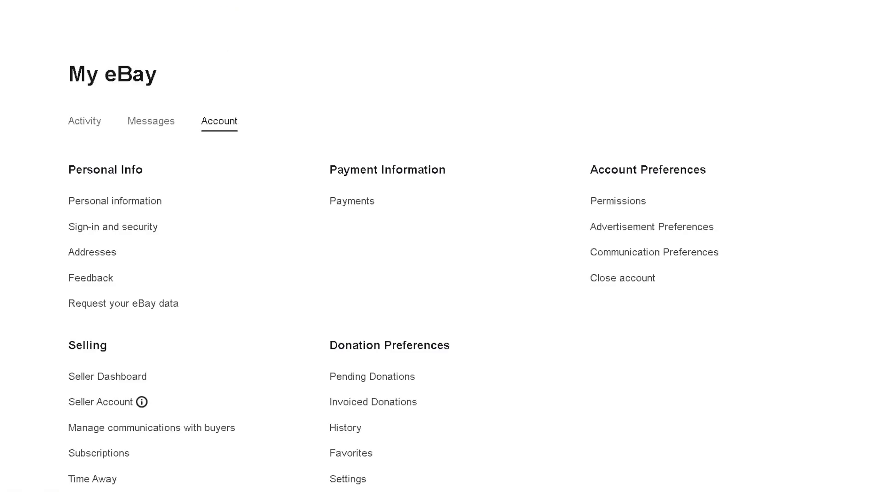
mouse_move(397, 108)
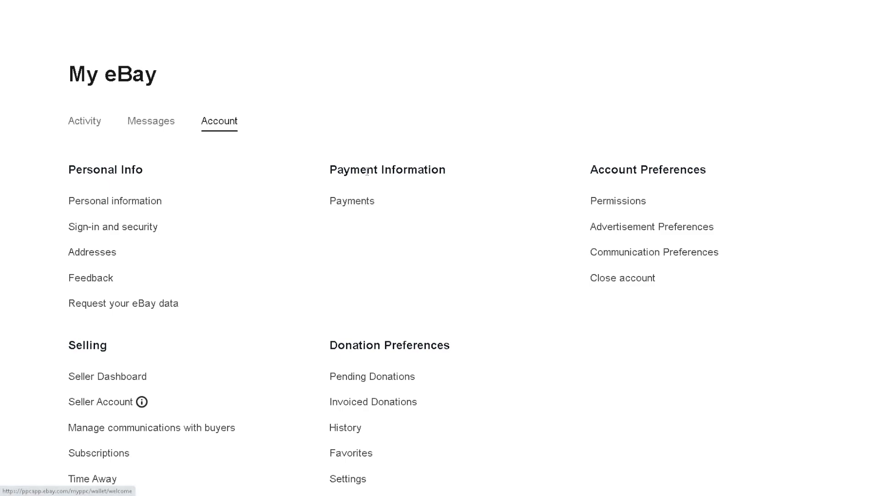
mouse_move(366, 172)
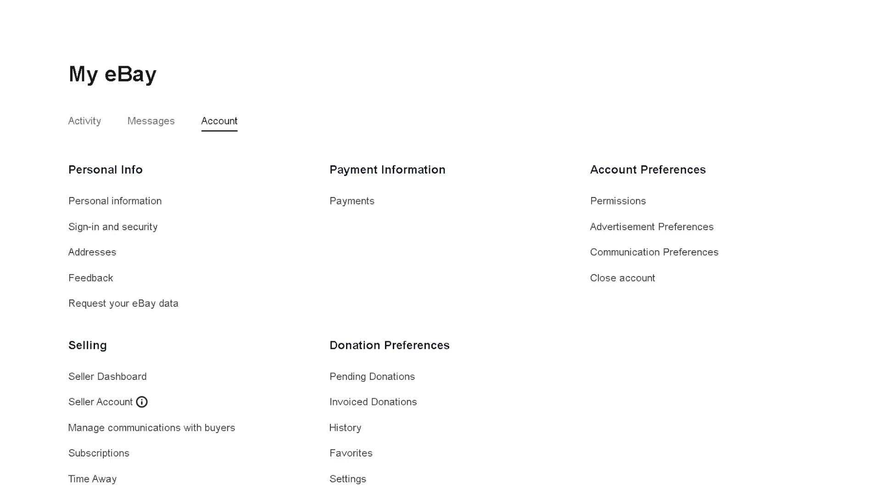
left_click(352, 201)
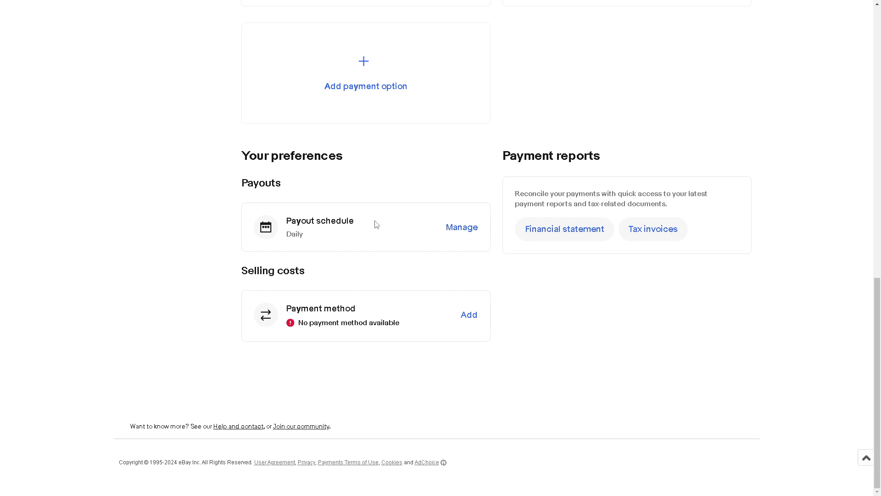
mouse_move(387, 233)
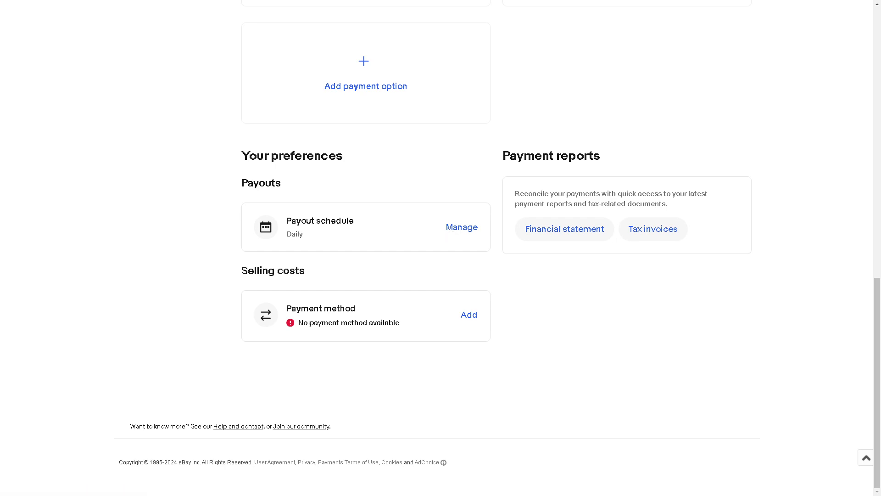
- Manage the Payout schedule from Your preferences on the Payments page
left_click(462, 227)
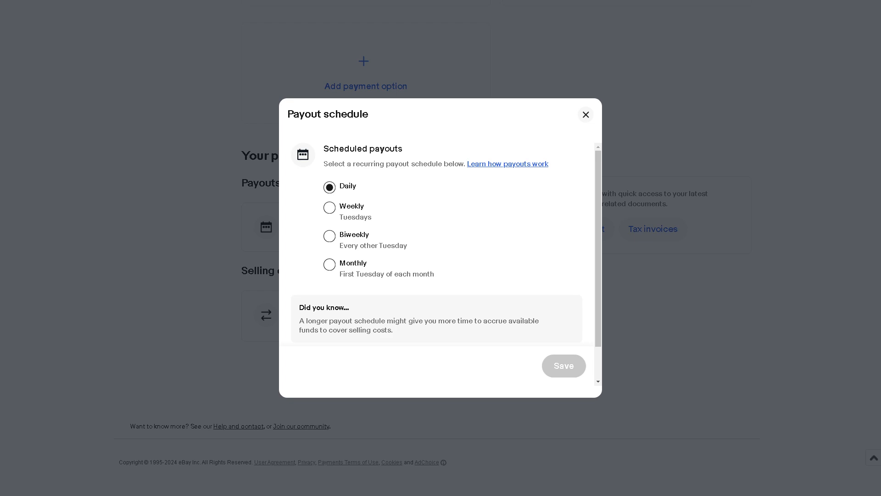
mouse_move(449, 242)
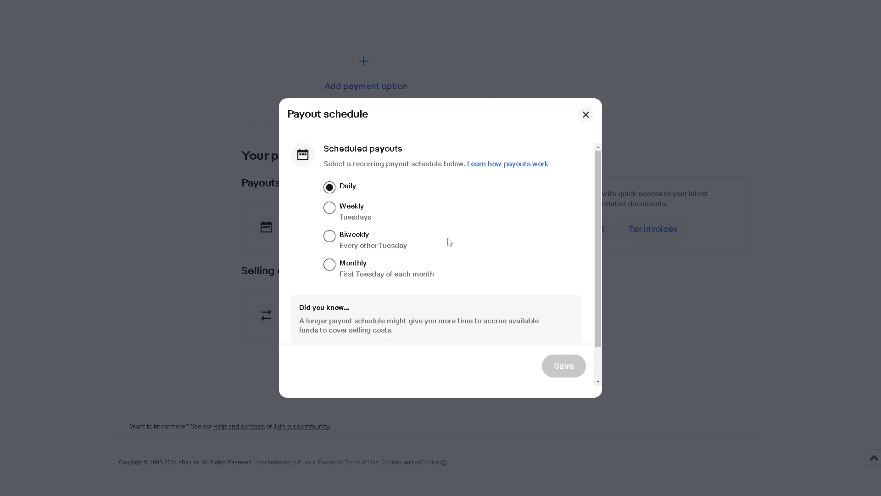
mouse_move(476, 260)
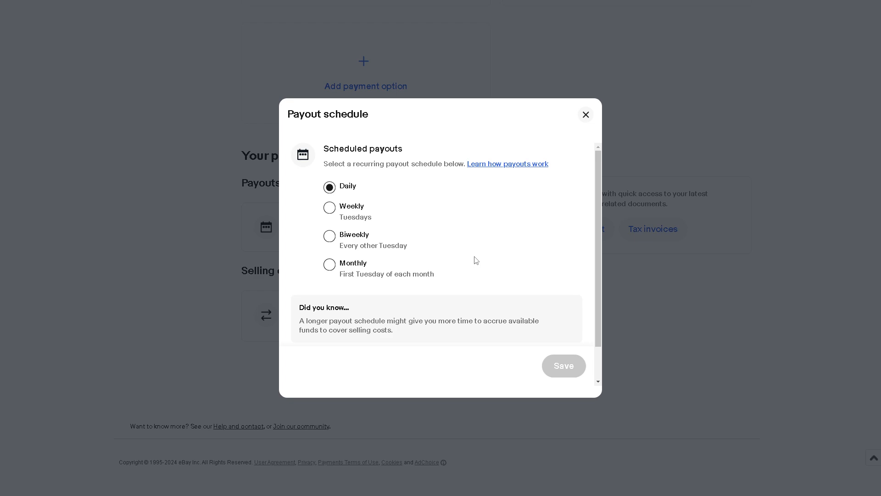
mouse_move(463, 260)
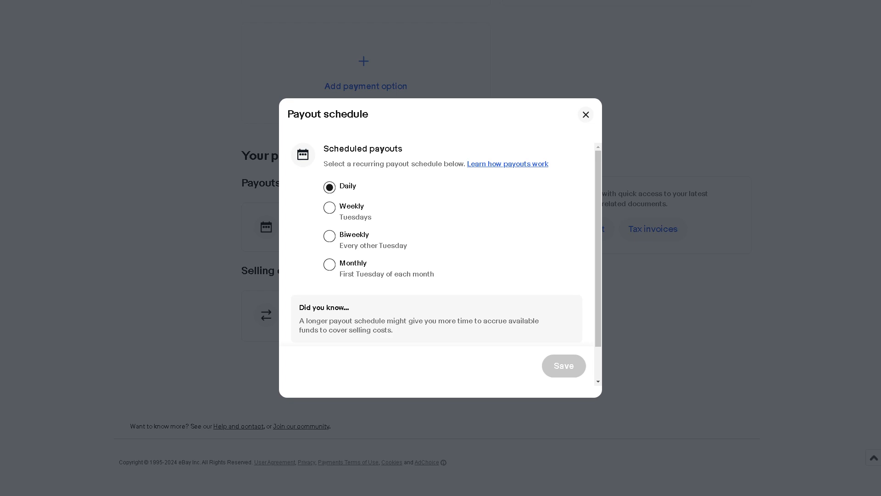
mouse_move(584, 373)
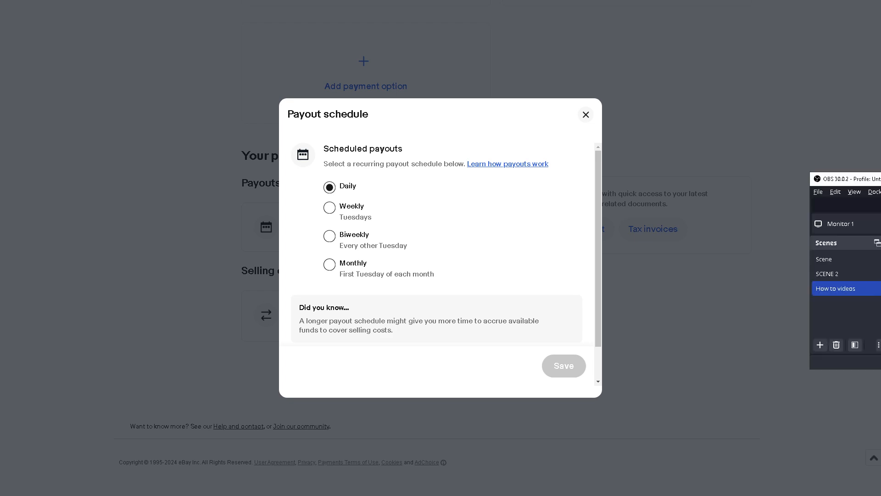
- Leave the Payout schedule dialog without saving, keeping Daily chosen
left_click(585, 115)
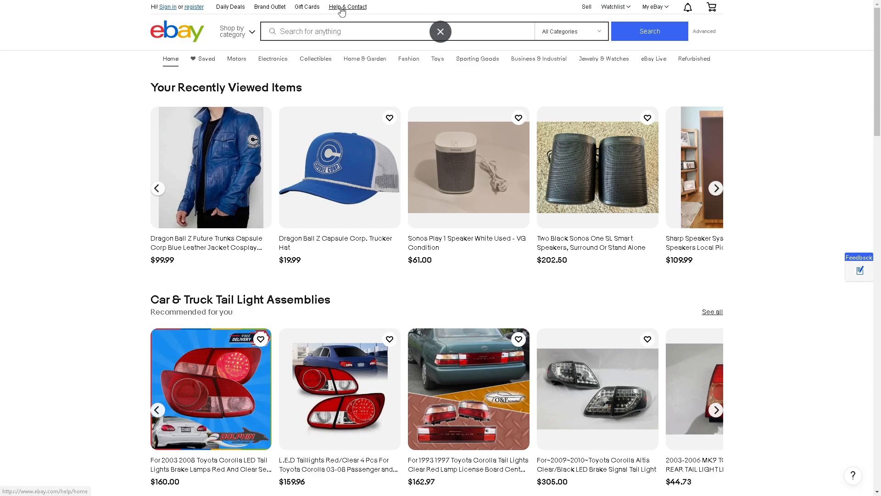
- Go to Help & Contact and focus the Search eBay Help box
left_click(347, 7)
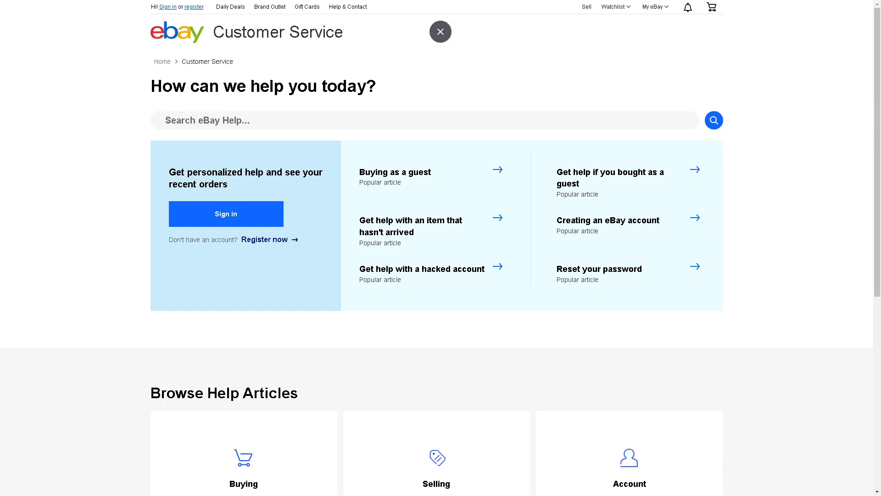
left_click(440, 31)
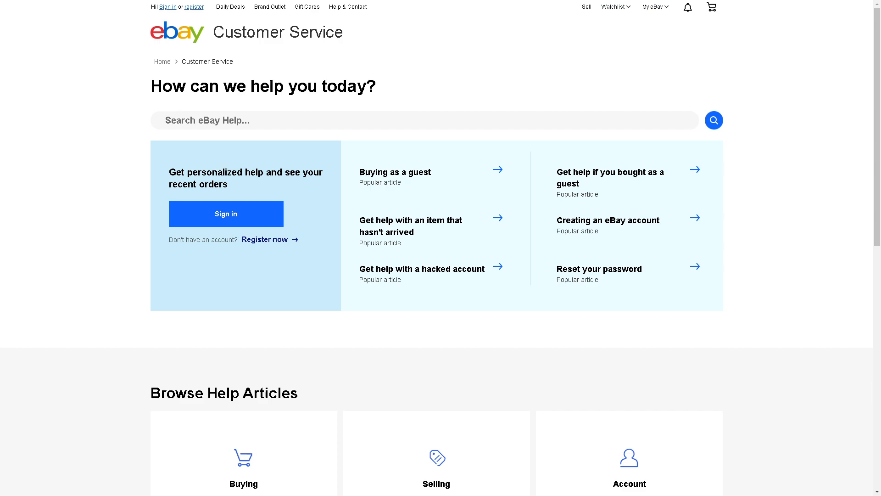
- Search help for 'How to get INSTANT EBAY PAYMENTS' and open 'How immediate payment works'
type("How to get INSTANT EBAY PAYMENTS")
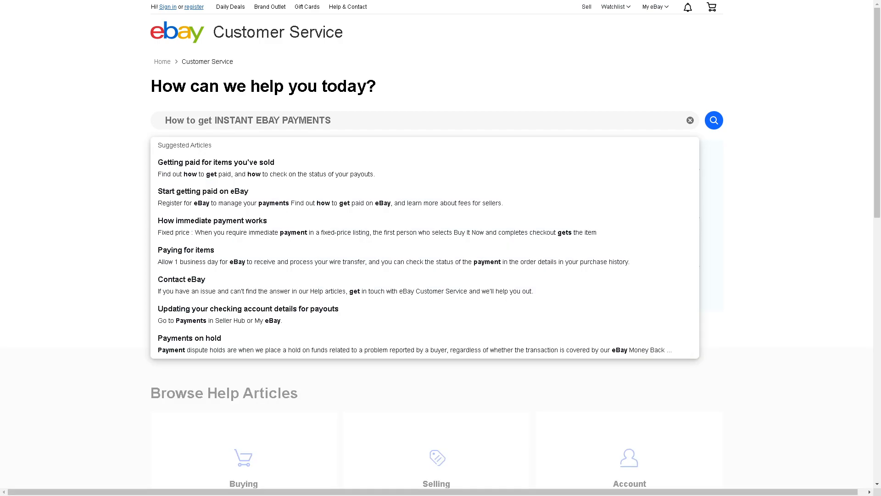
mouse_move(298, 253)
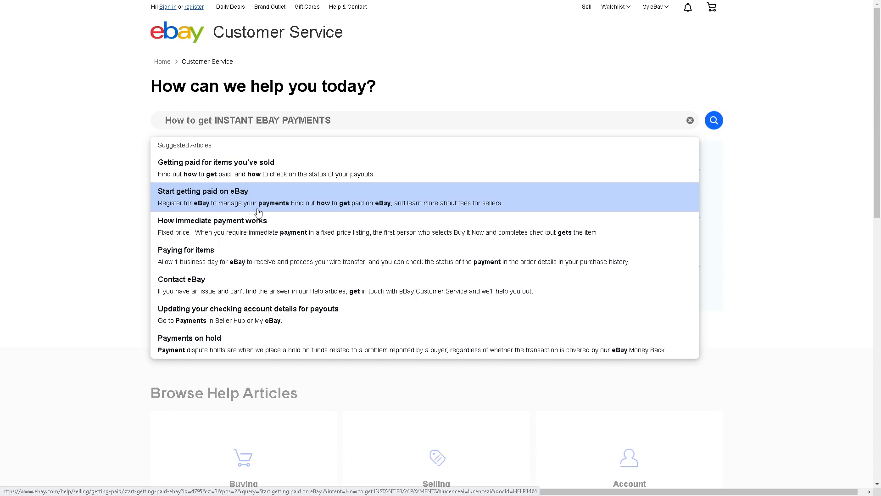
mouse_move(281, 252)
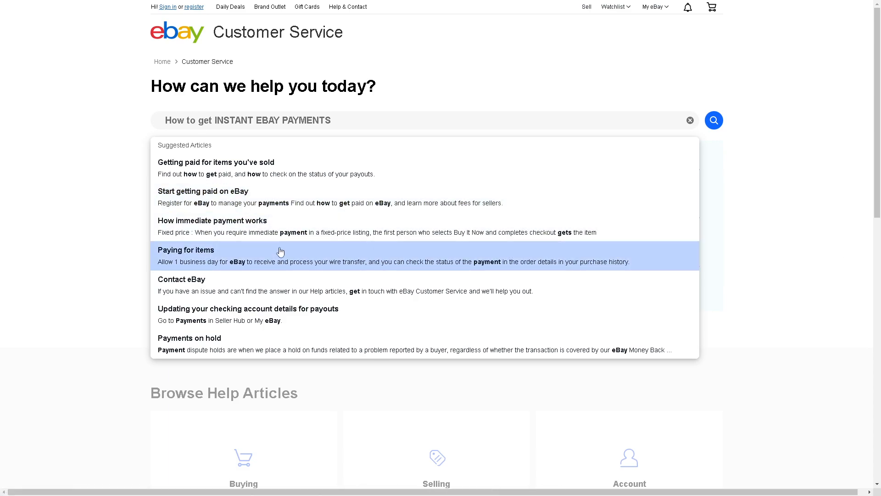
left_click(212, 220)
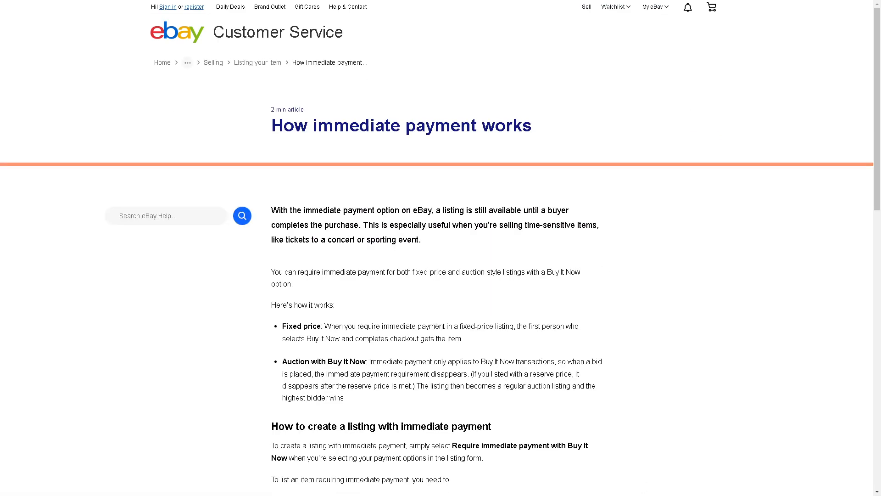